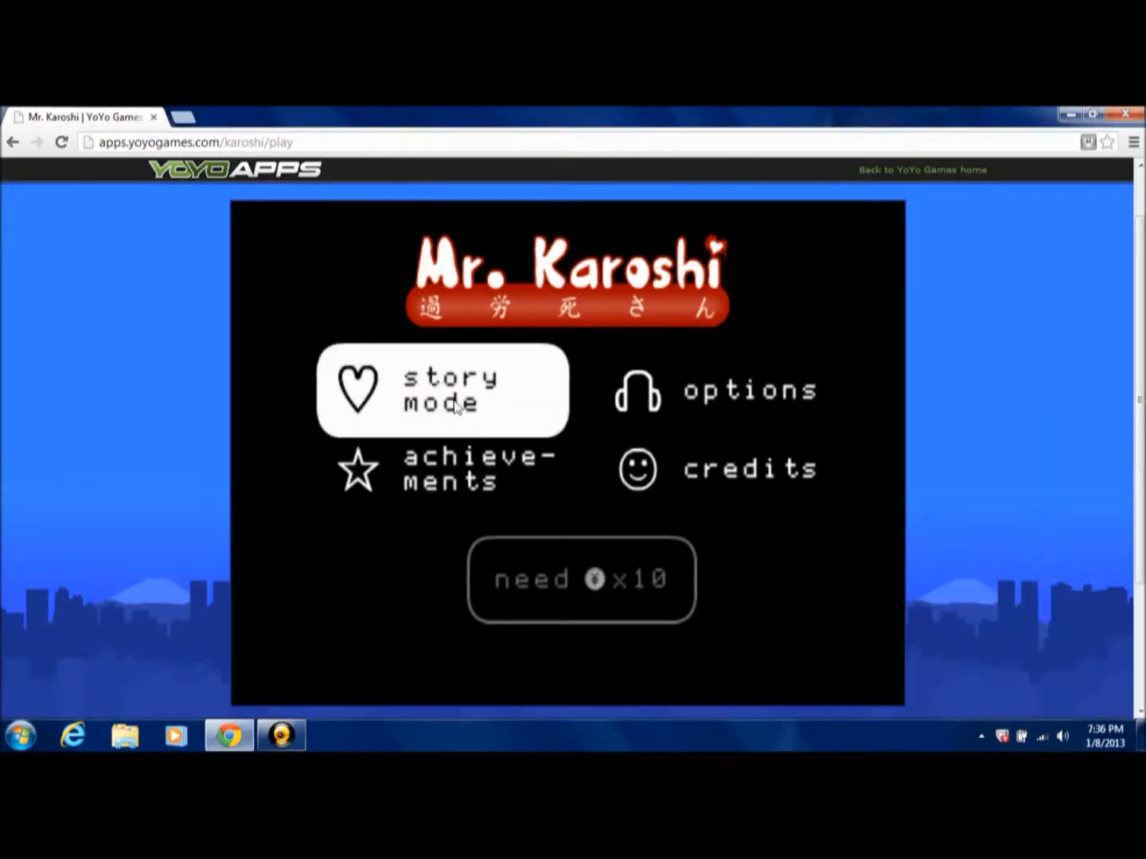
Choose story mode, select level 1, and skip through the YoYo Corp intro text
left_click(442, 390)
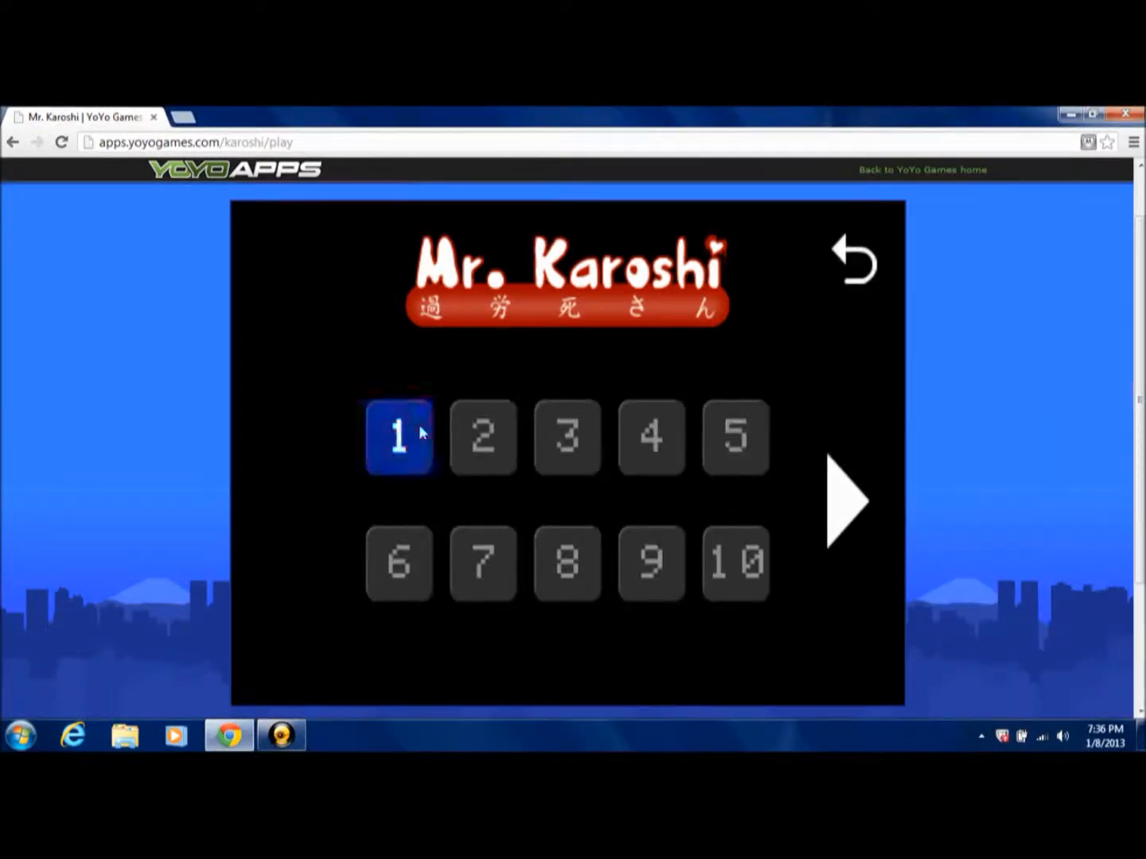
left_click(398, 437)
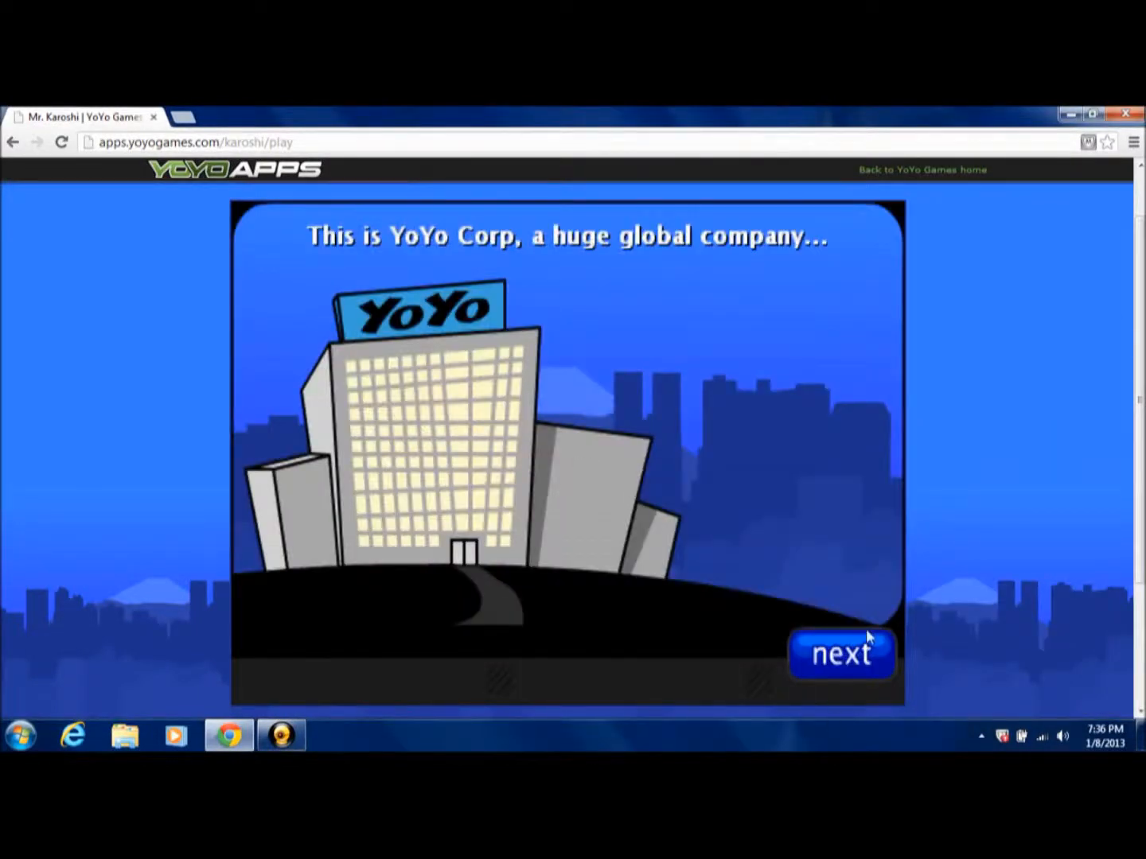
left_click(841, 655)
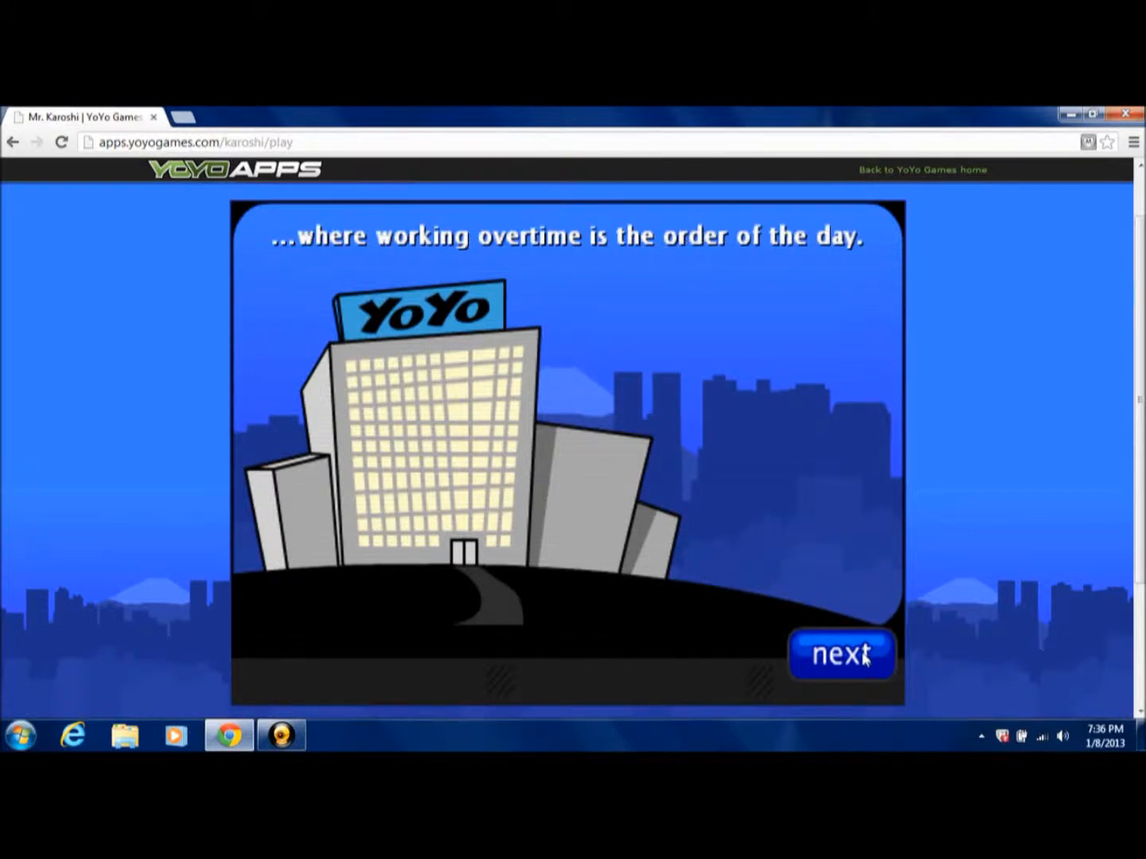
left_click(840, 654)
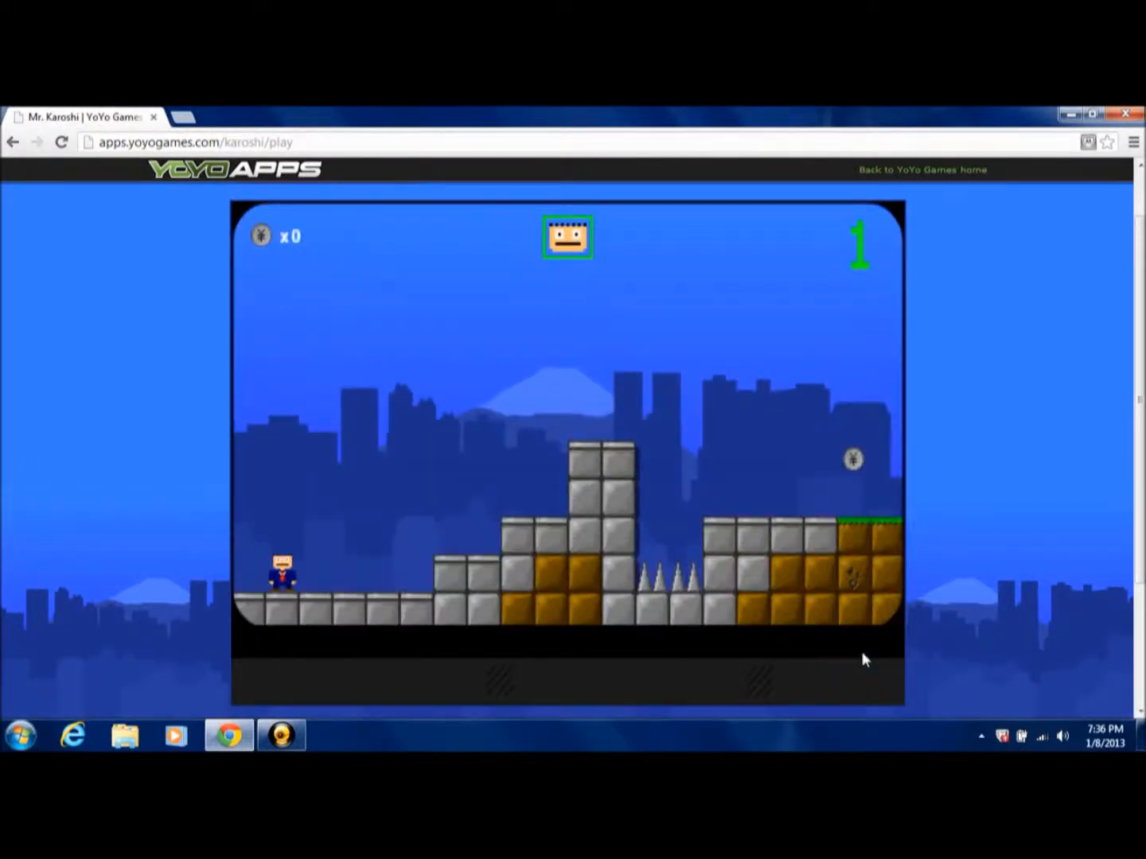
Walk Mr. Karoshi through levels 1–3 with the arrow keys, advancing past the office story scenes
key("Right")
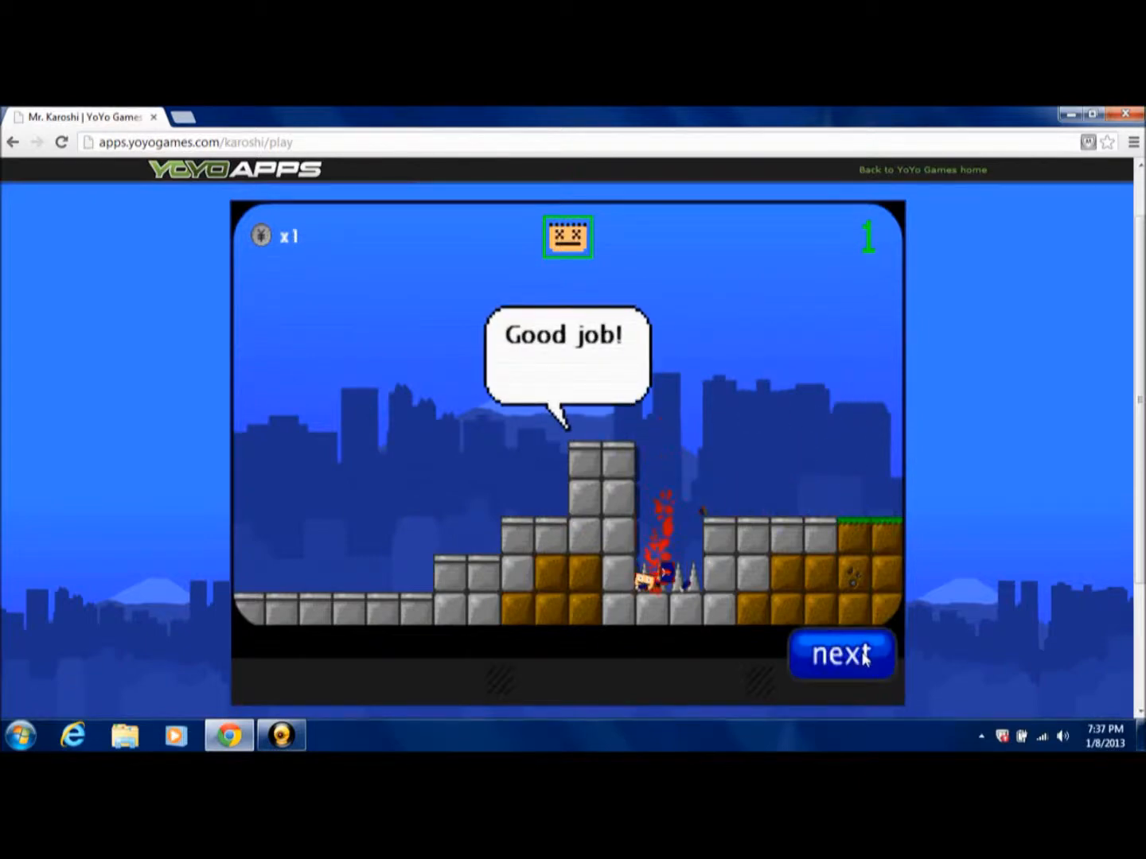
left_click(841, 655)
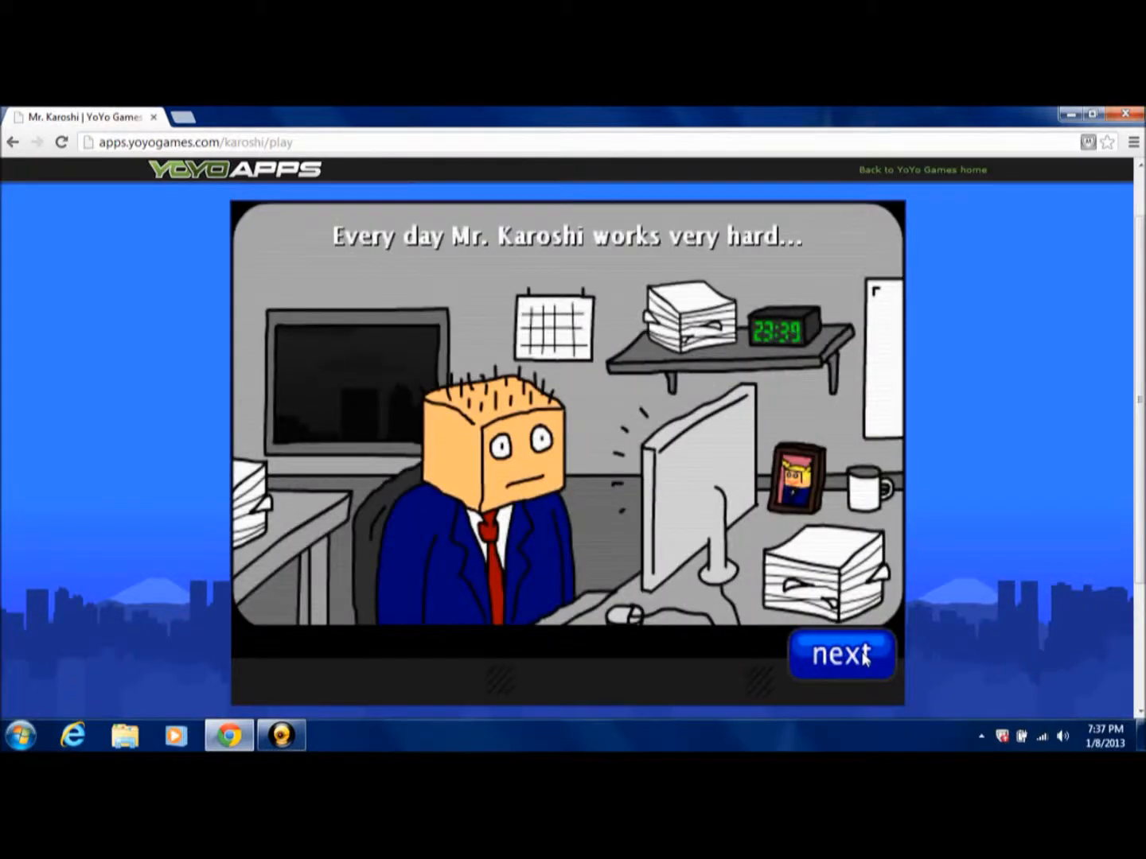
left_click(841, 655)
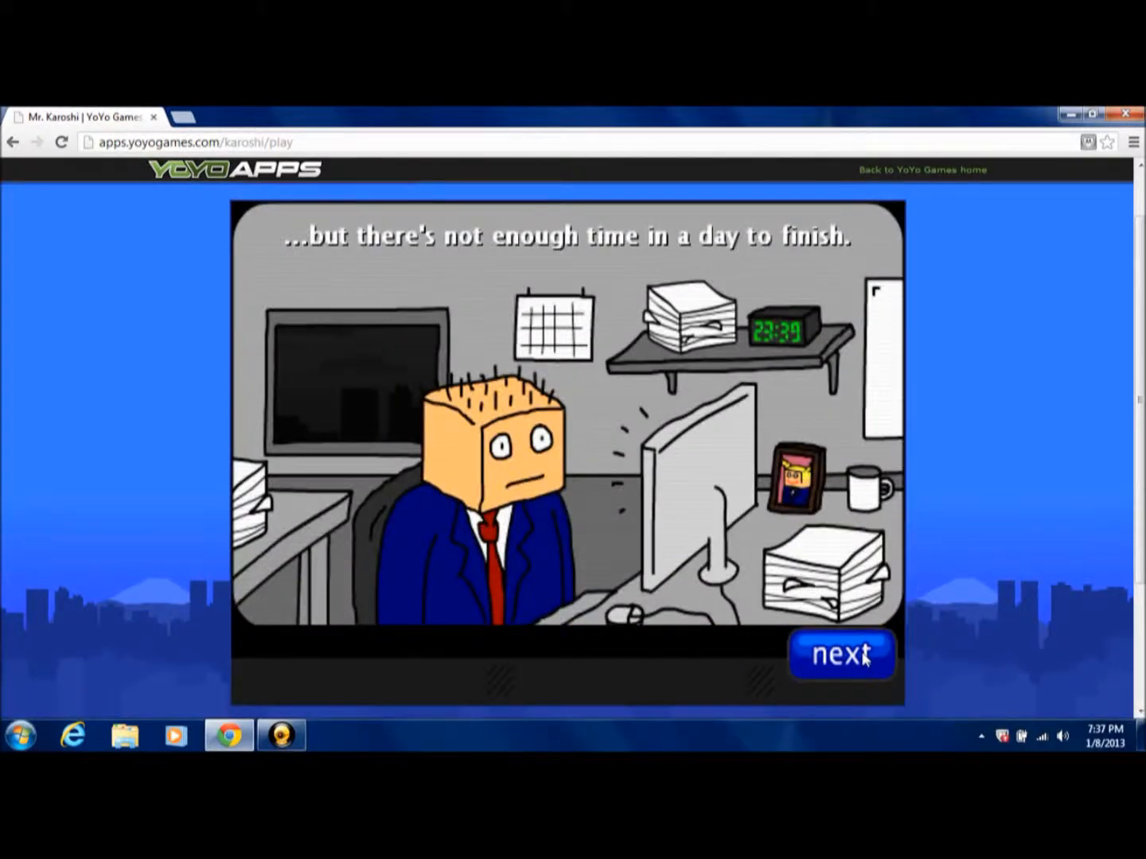
left_click(841, 654)
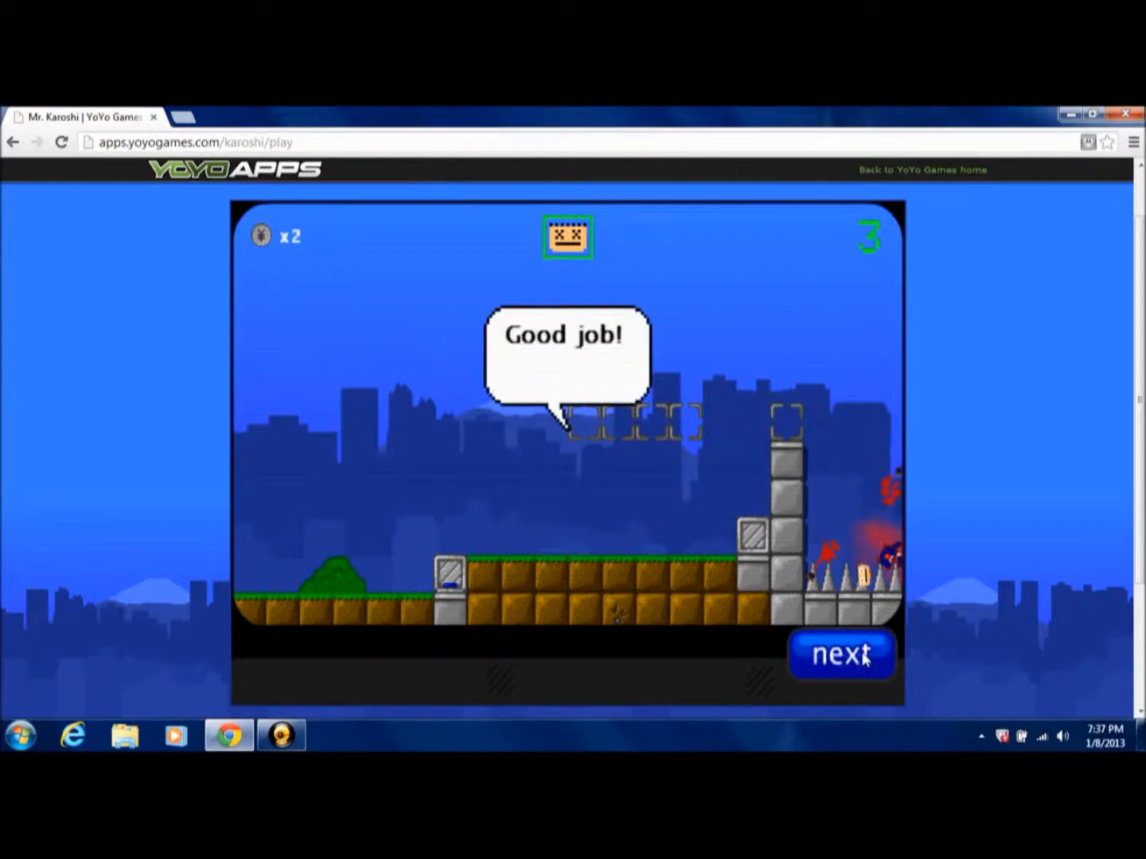
Advance past each Good job screen through levels 4, 5 and 6 to load level 7
left_click(841, 654)
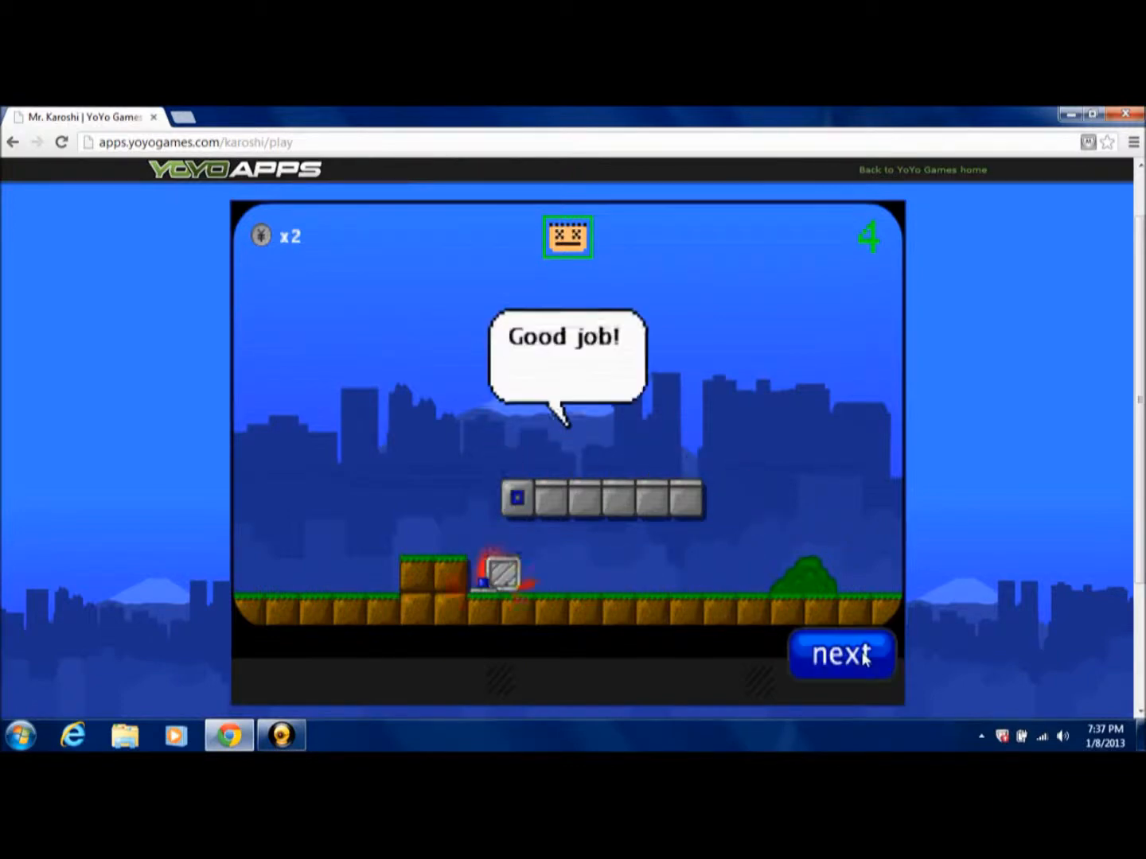
left_click(841, 654)
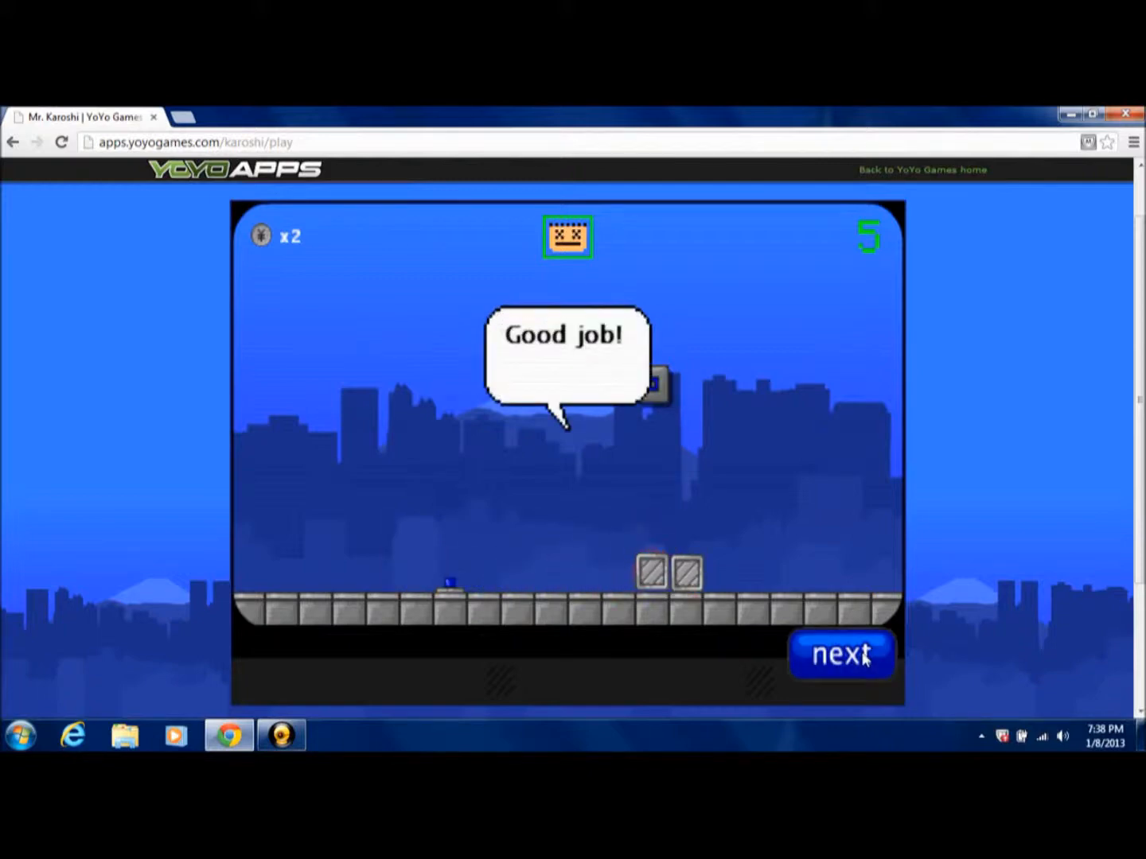
left_click(841, 654)
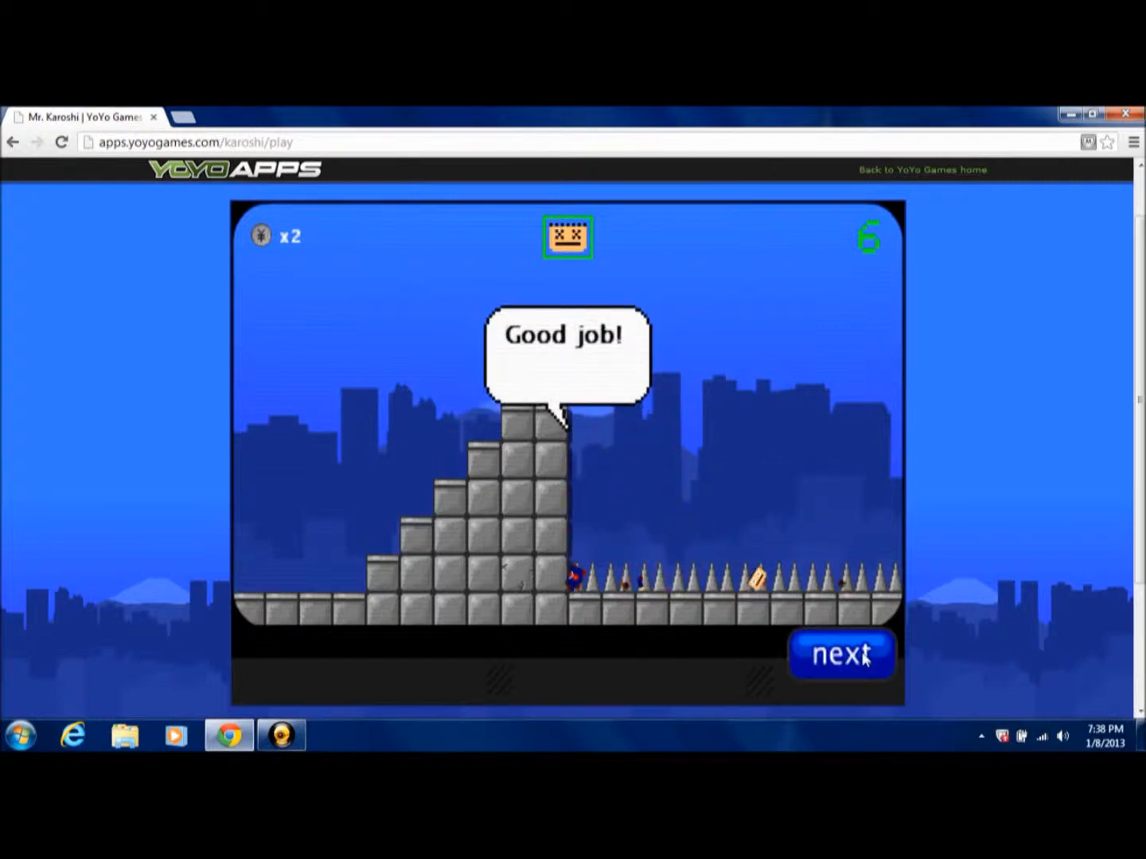
left_click(841, 654)
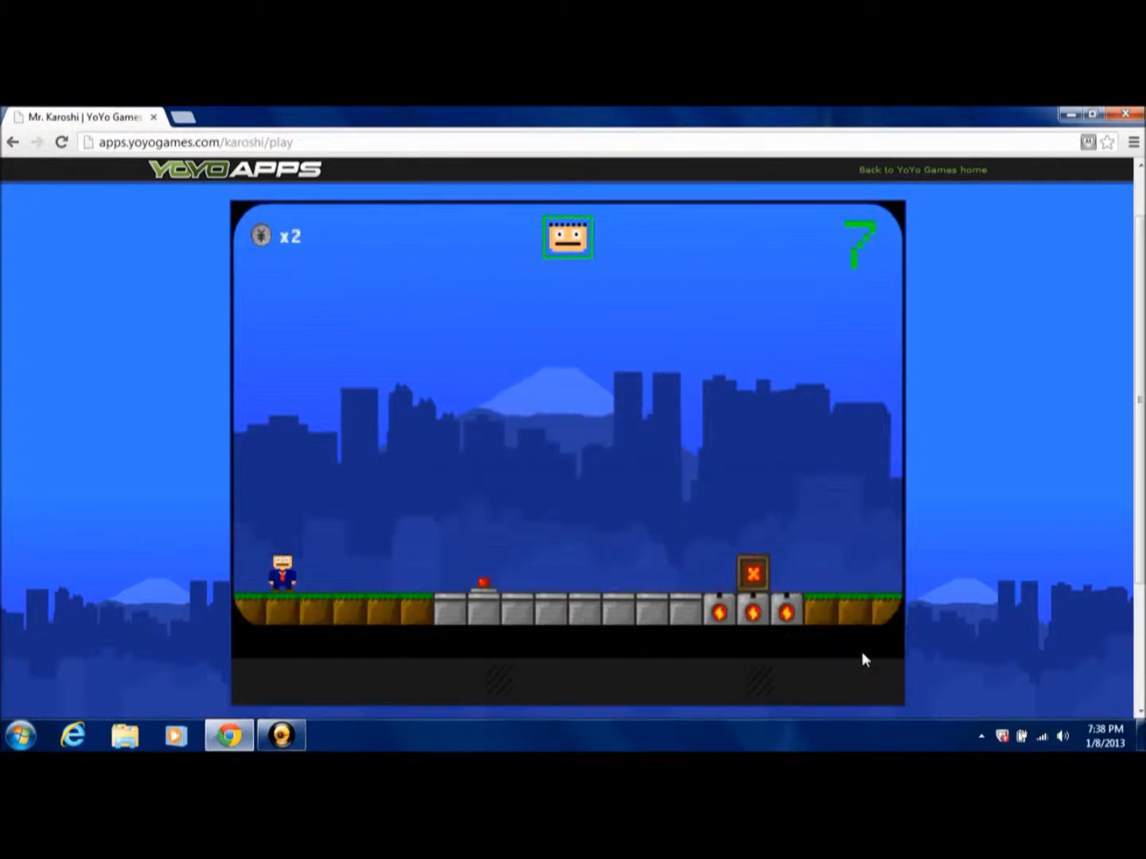
Steer Mr. Karoshi through levels 7 and 8 with the arrow keys, reaching level 9
key("Right")
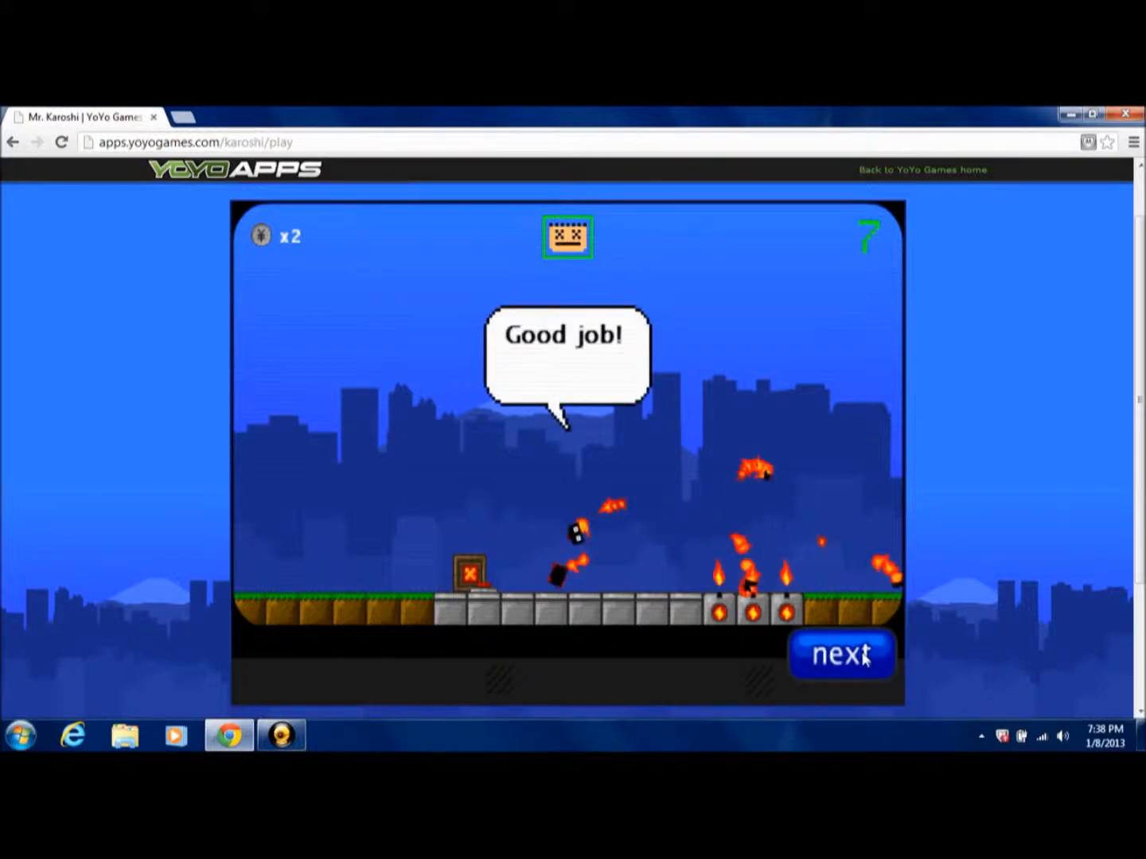
left_click(841, 655)
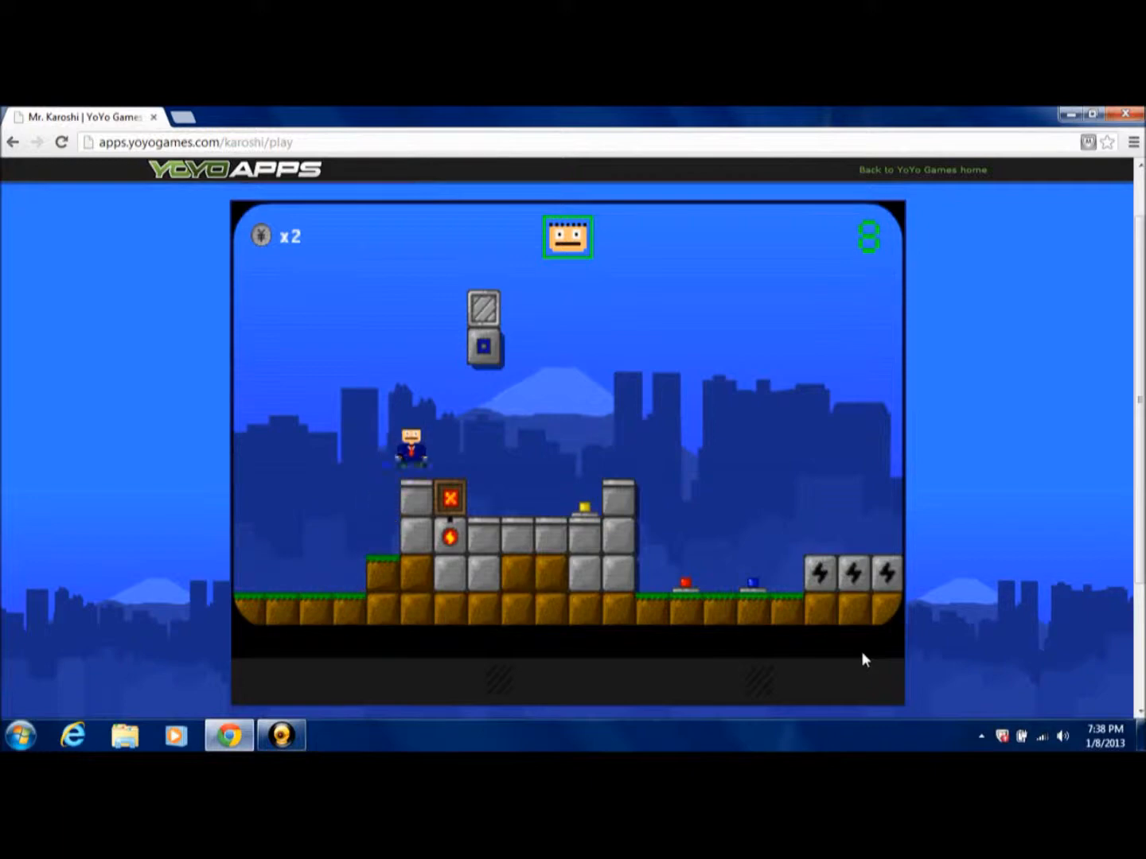
key("right")
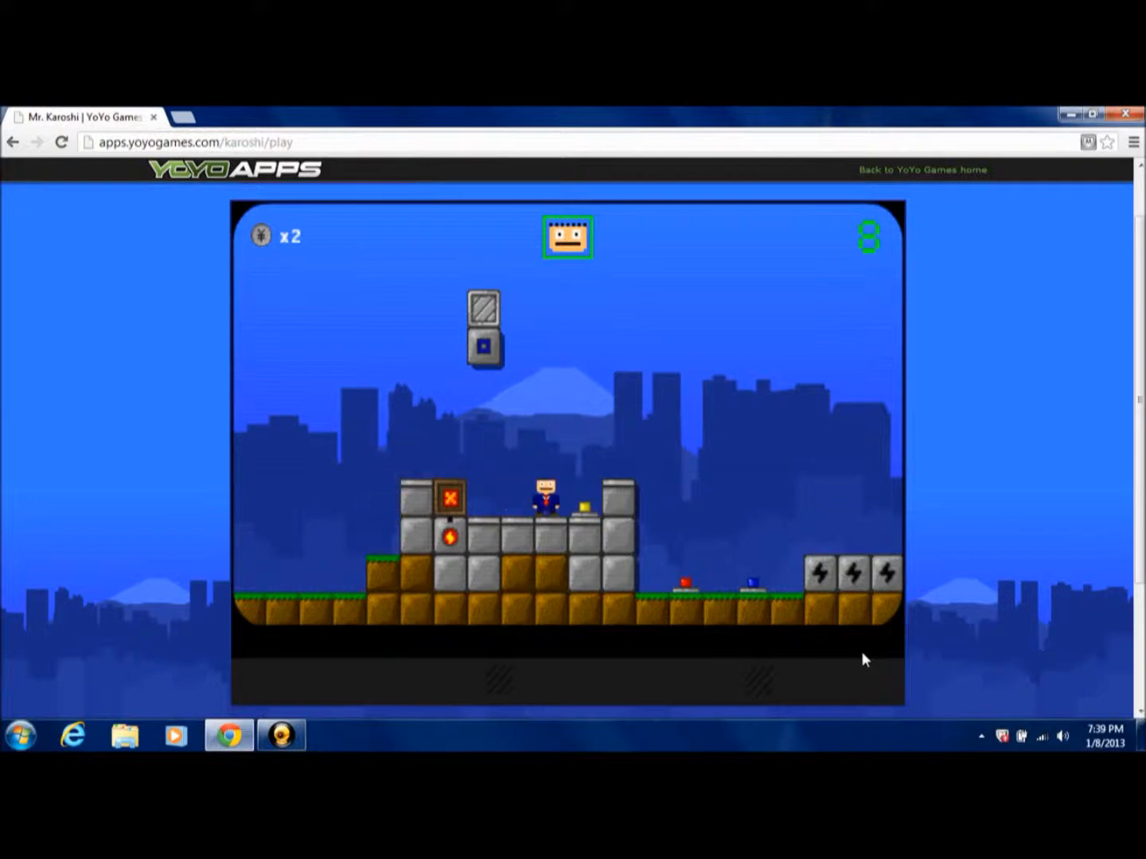
key("Right")
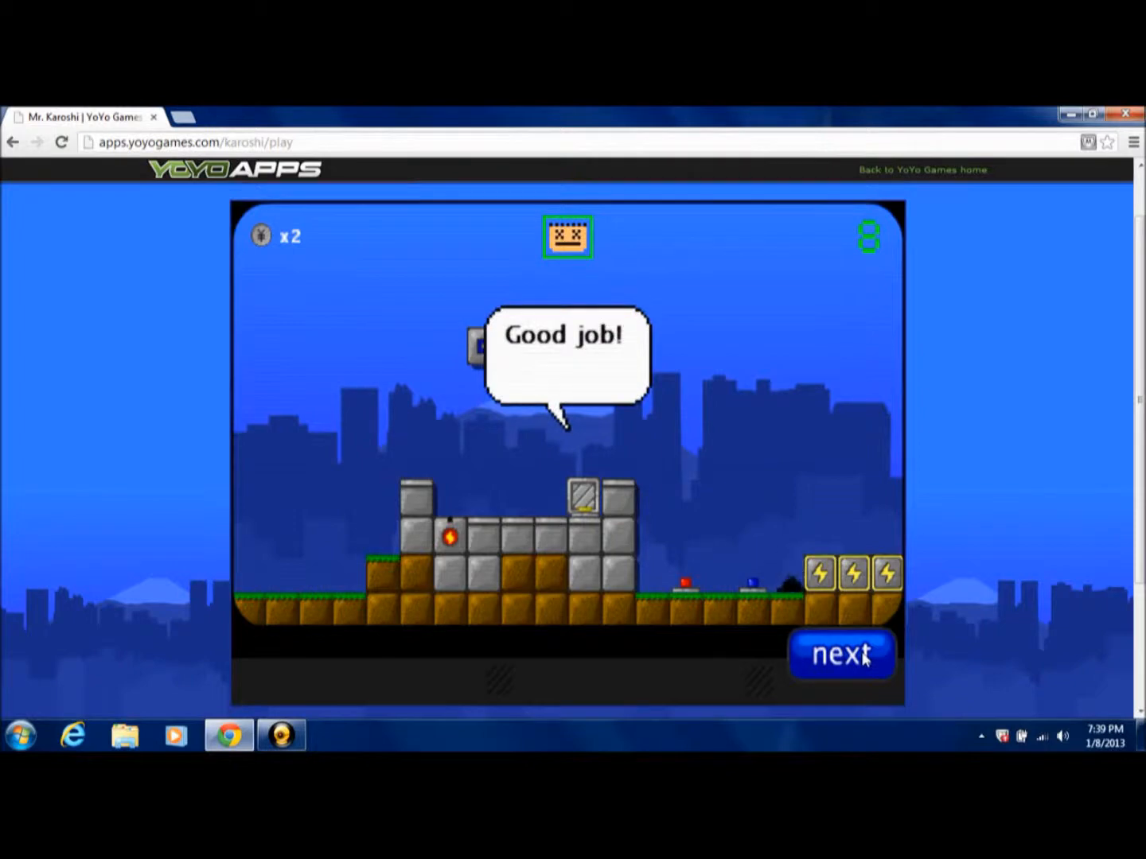
left_click(841, 654)
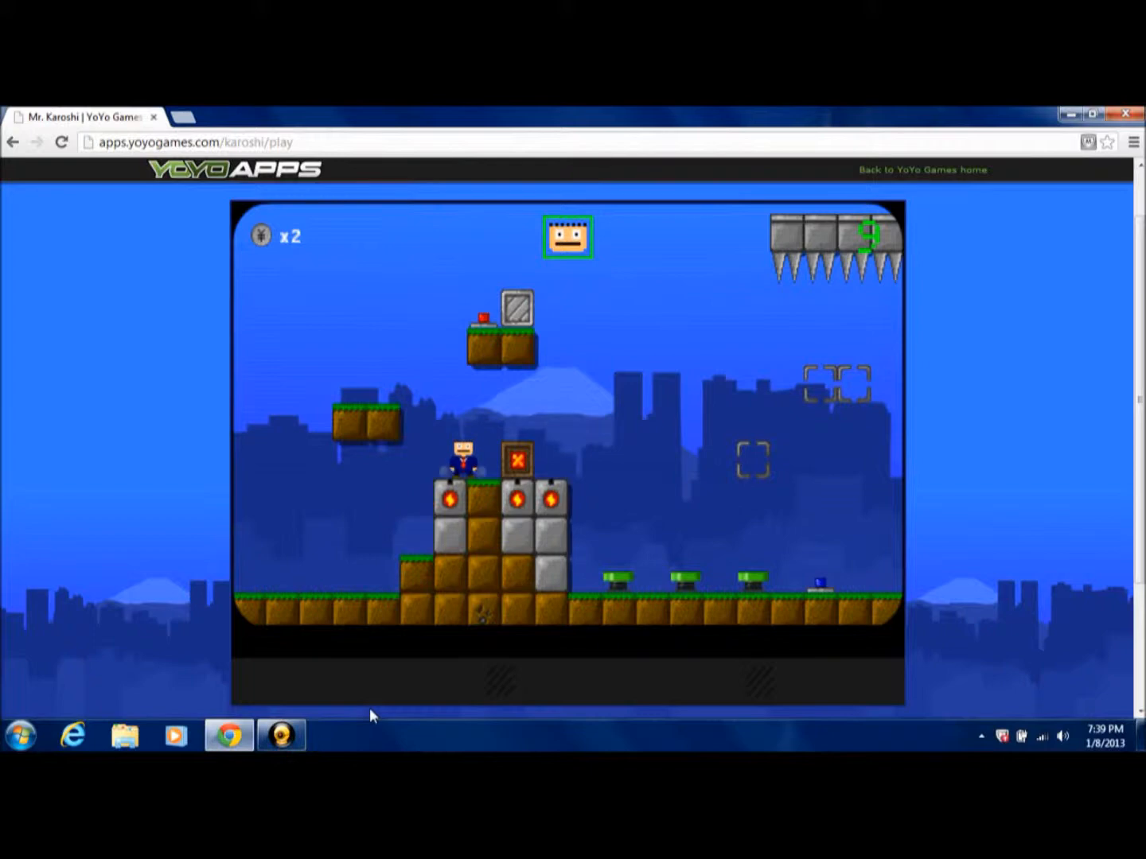
Solve level 9 with the arrow keys, then start moving in level 10
key("Left")
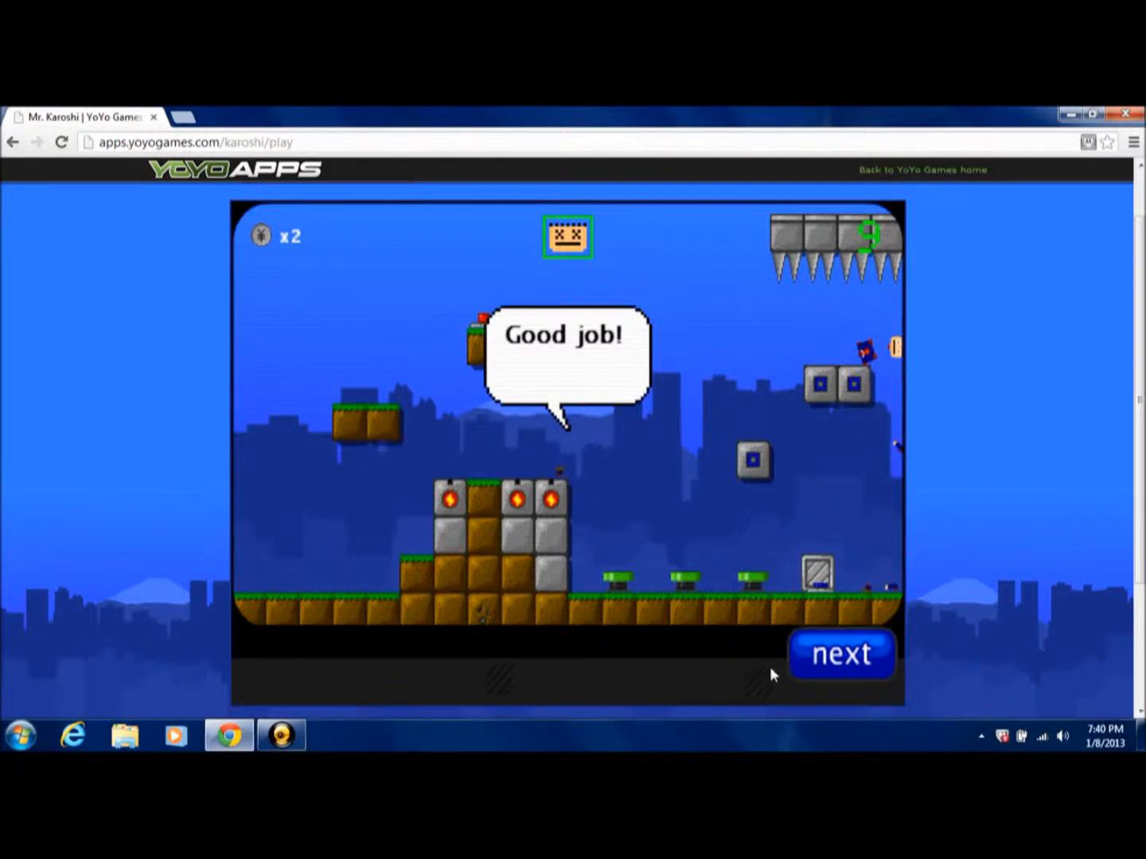
left_click(841, 655)
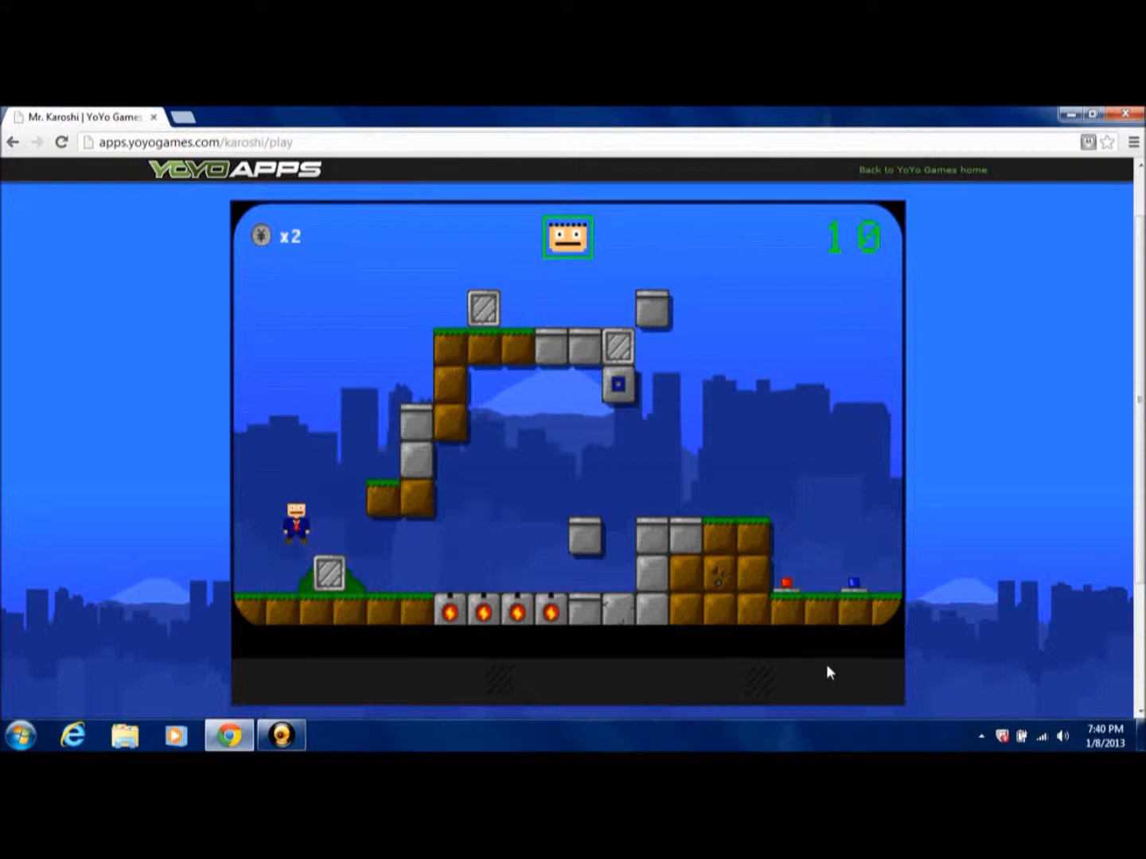
key("Right")
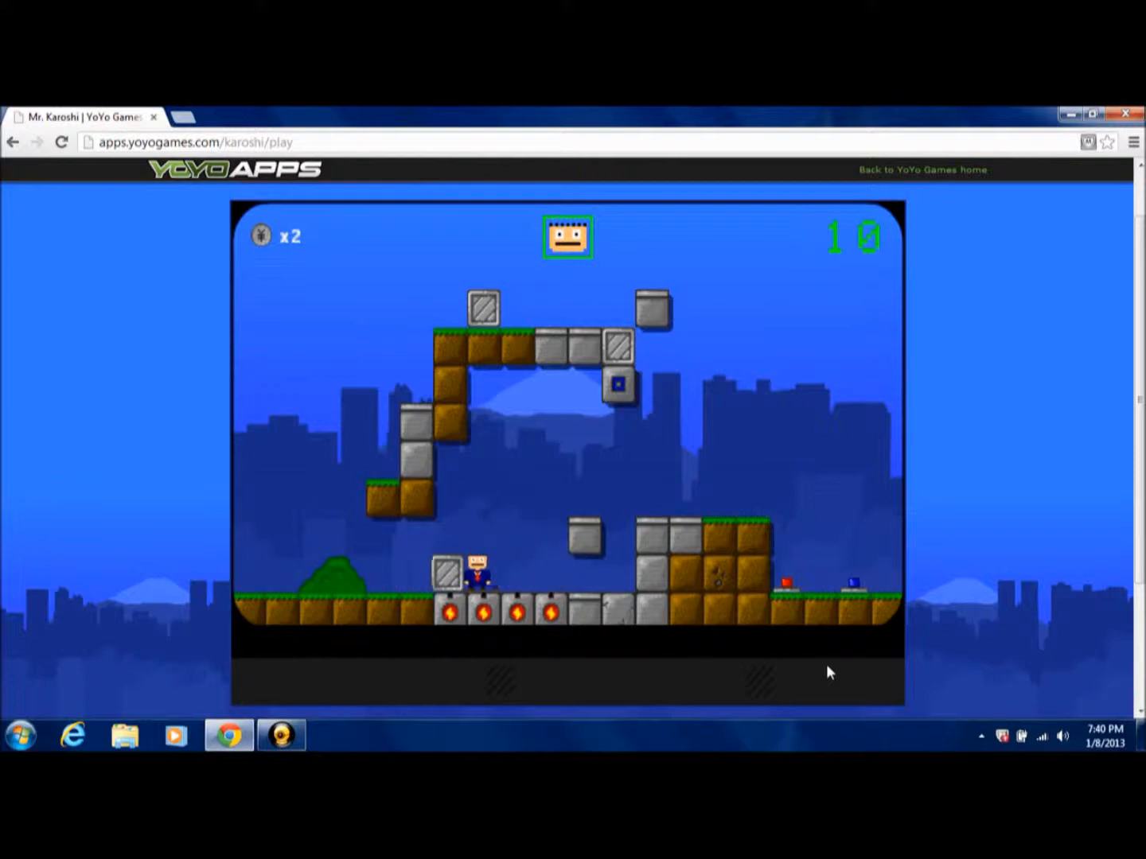
Push the level 10 crates into place with Left and Right until Good job appears
key("Left")
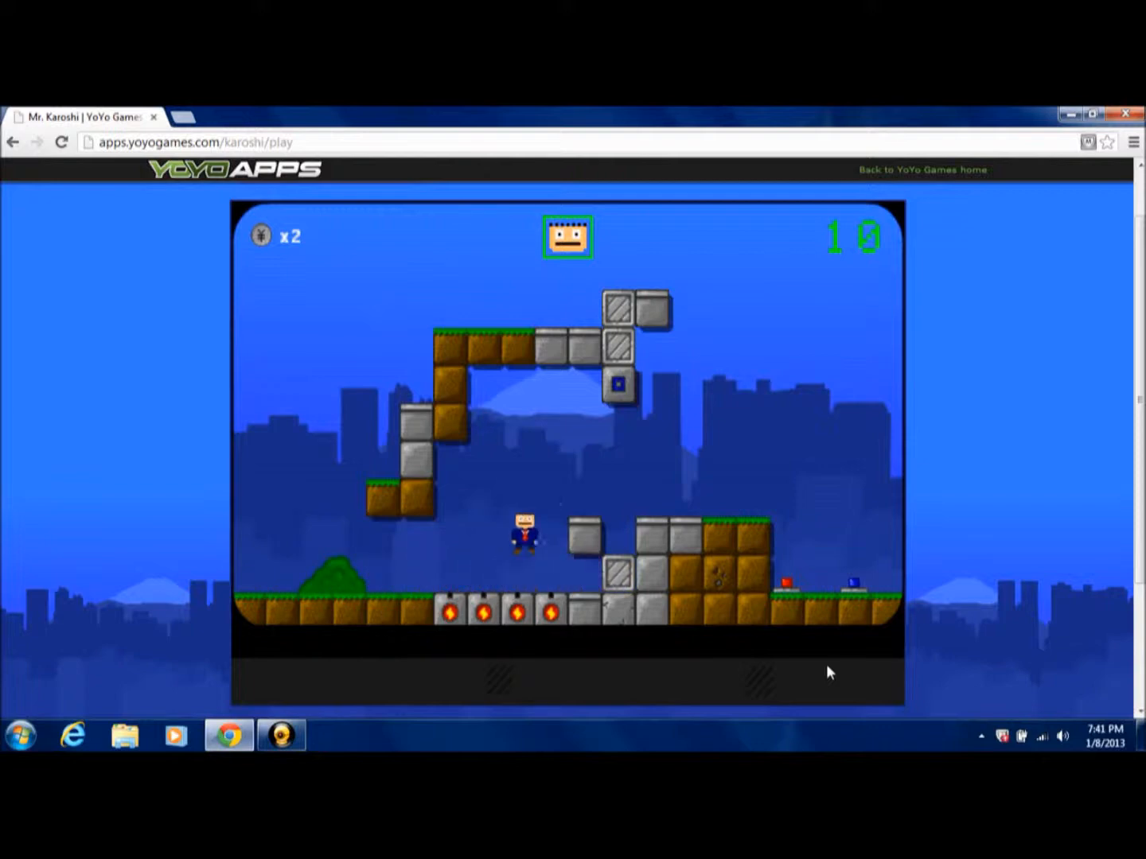
key("right")
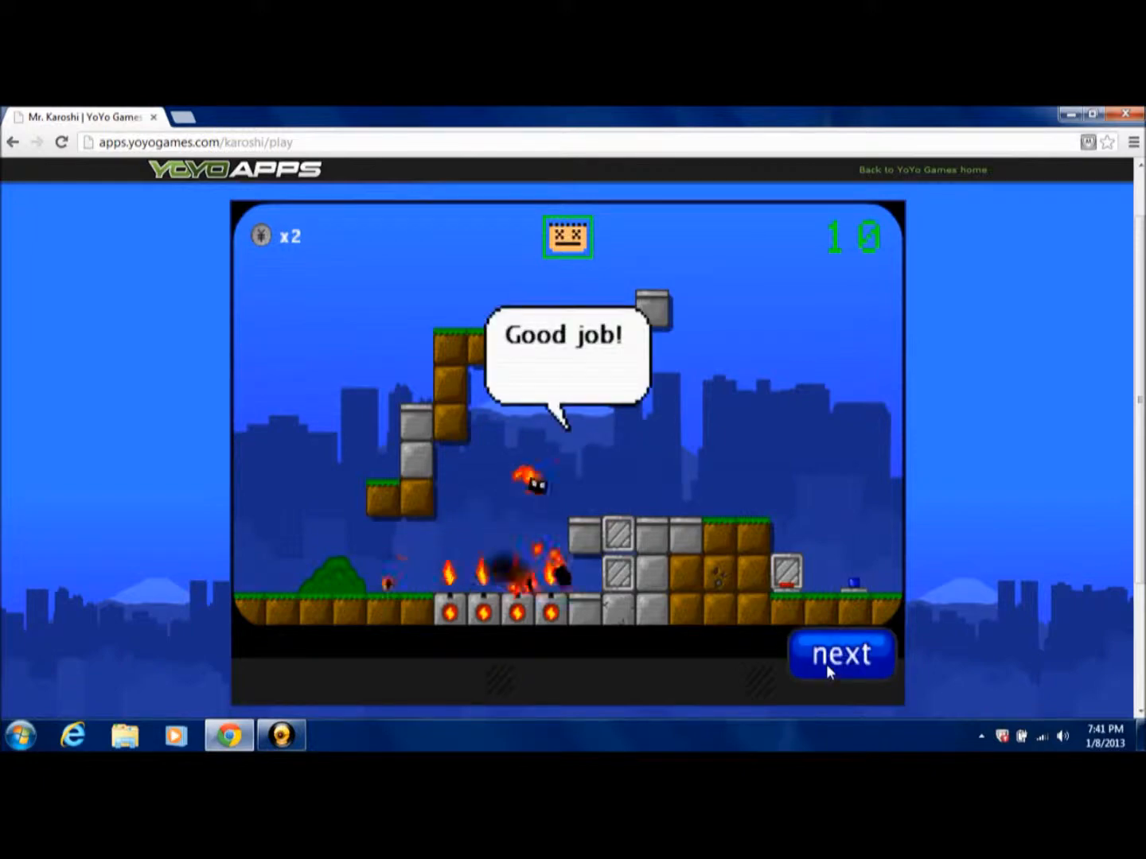
Skip the story scenes while clearing levels 11 and 12, earning the level 11 achievement
left_click(841, 655)
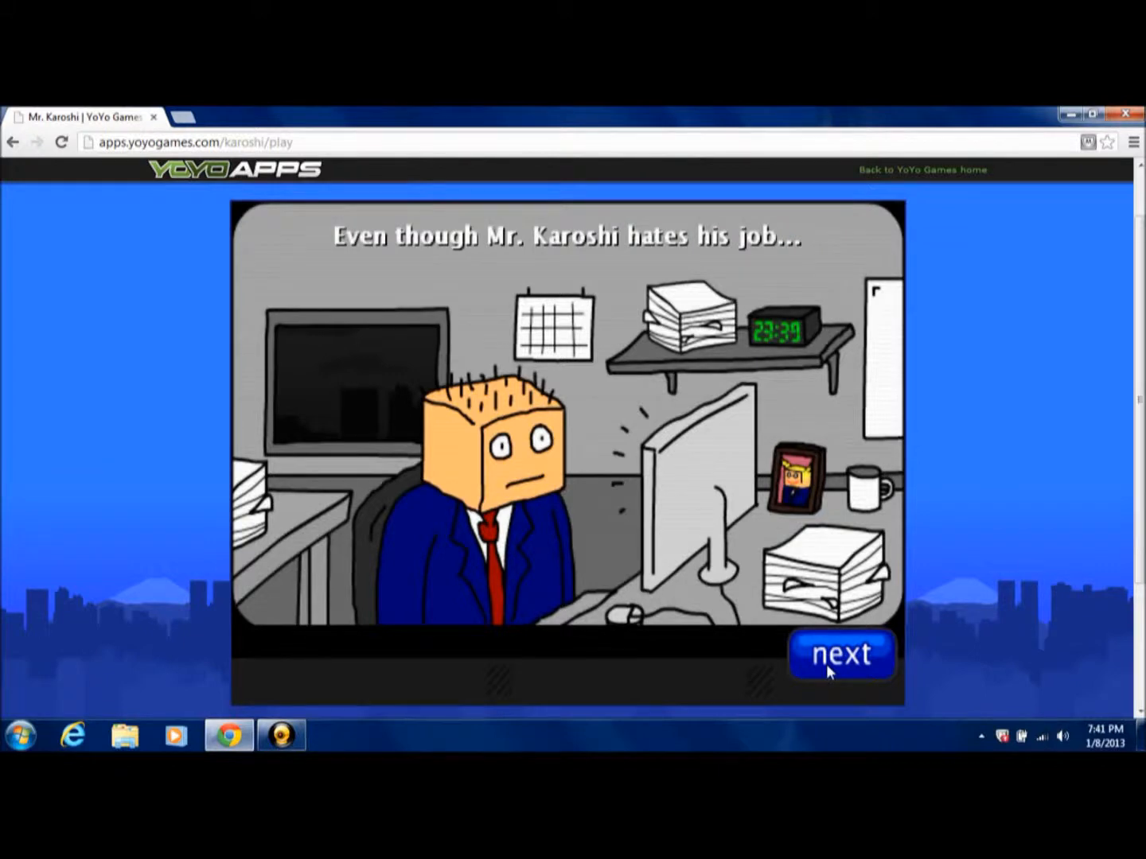
left_click(841, 654)
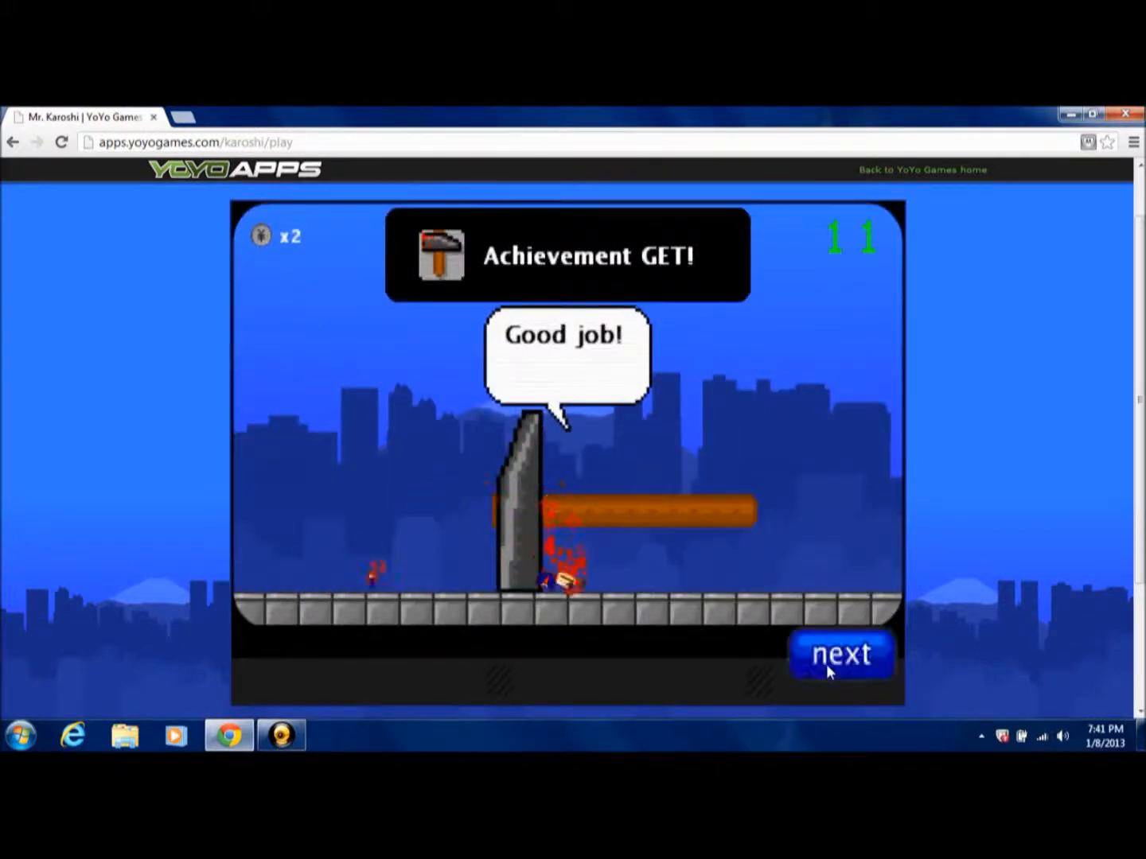
left_click(840, 654)
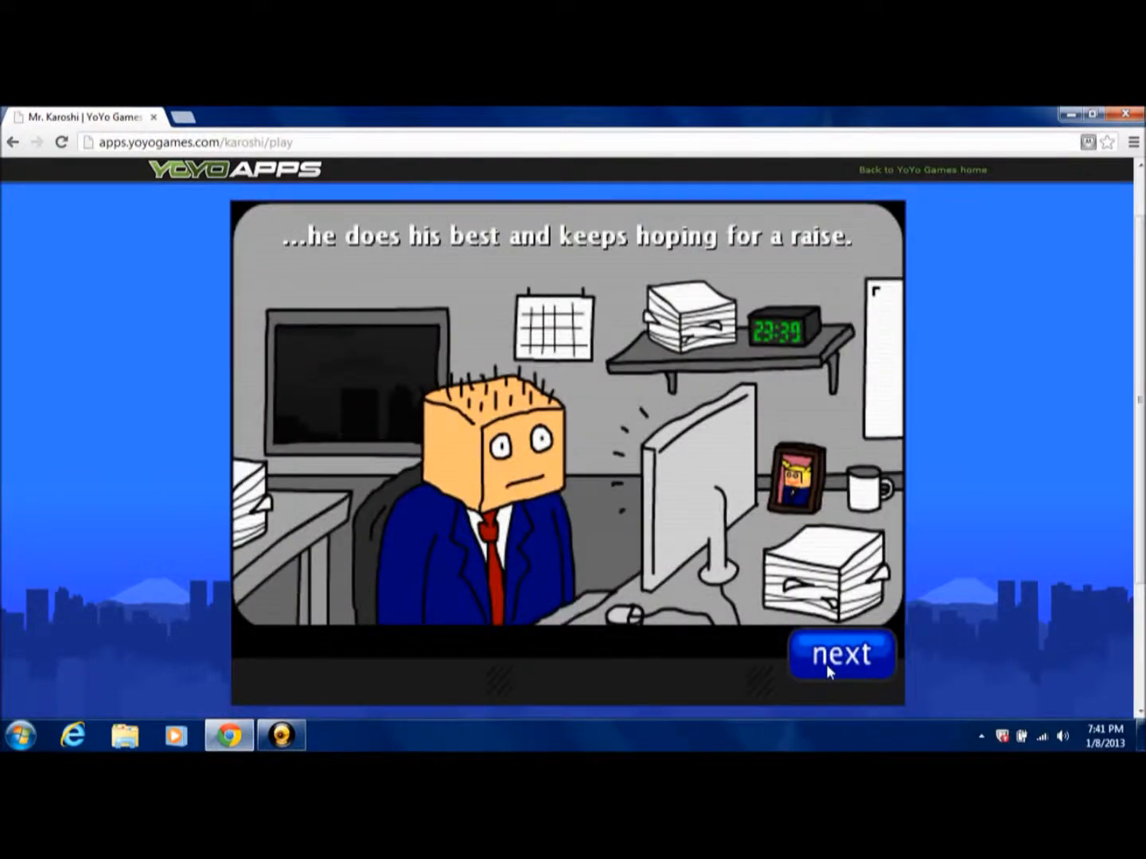
left_click(841, 655)
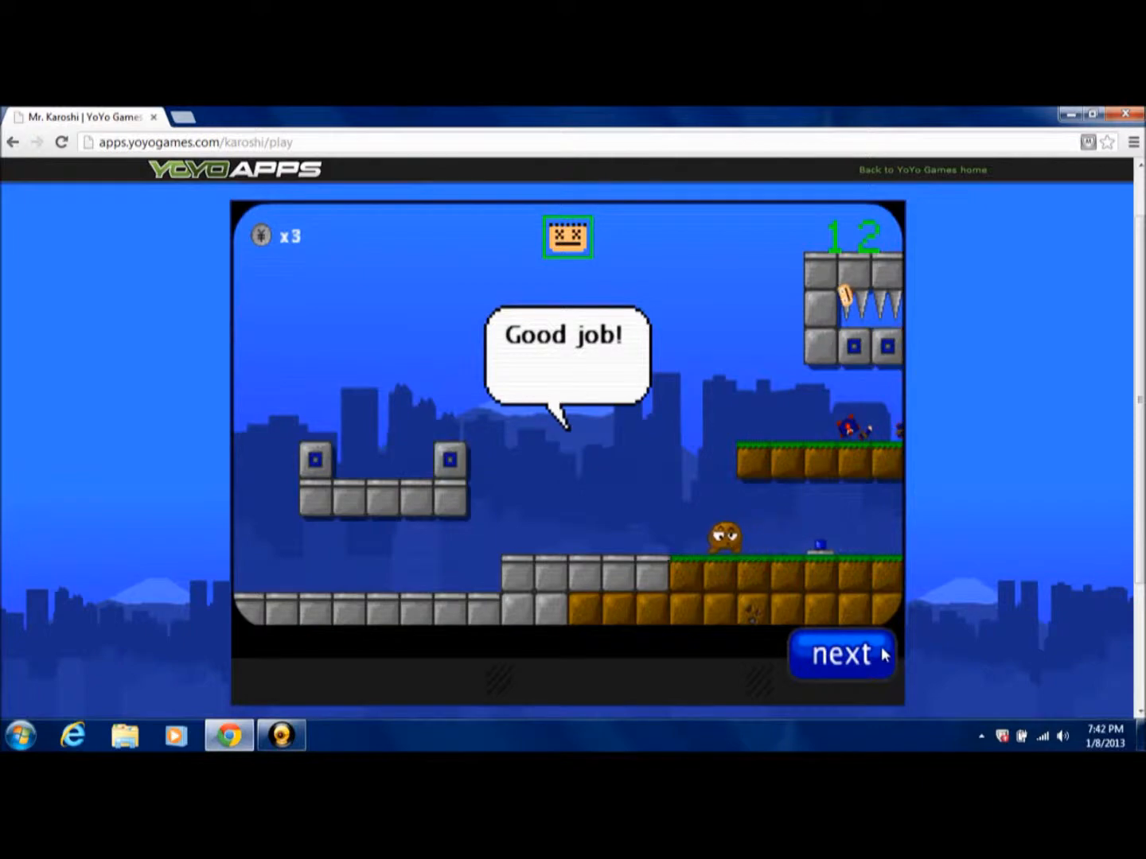
Advance from level 12 through levels 13 and 14 to load level 15
left_click(841, 654)
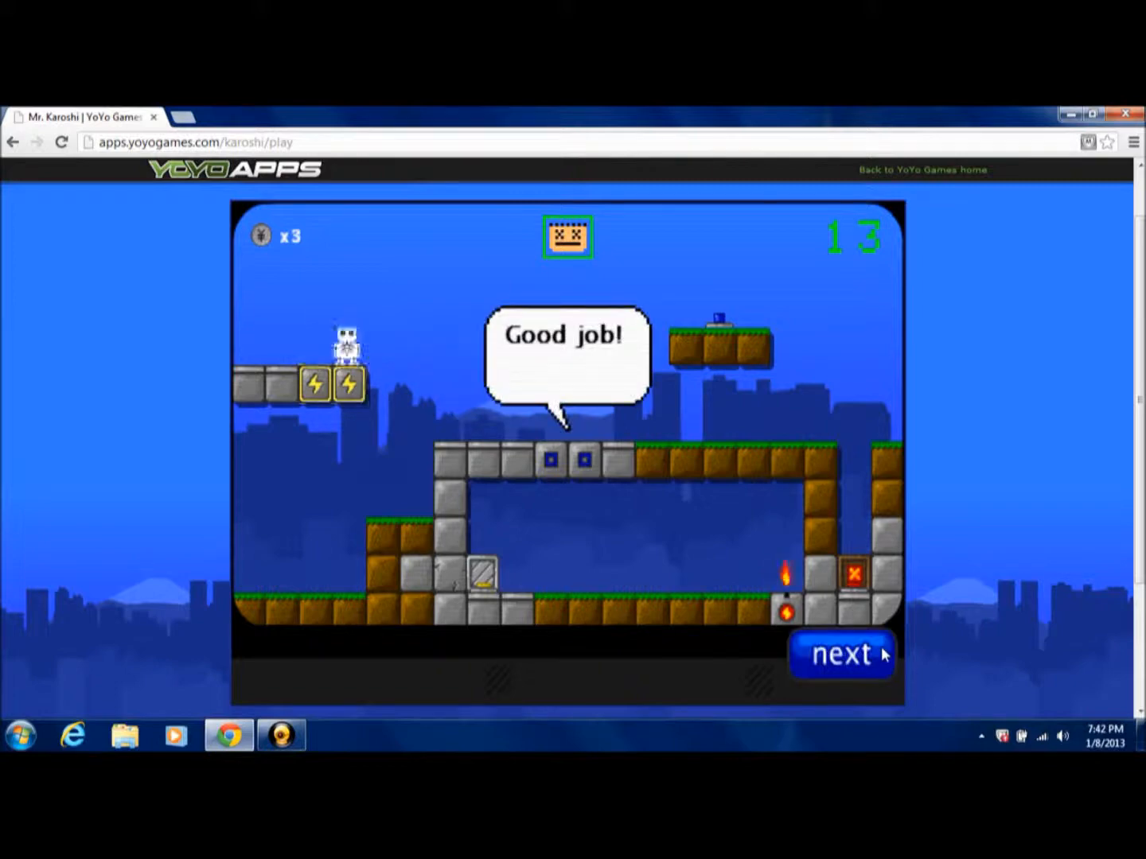
left_click(840, 653)
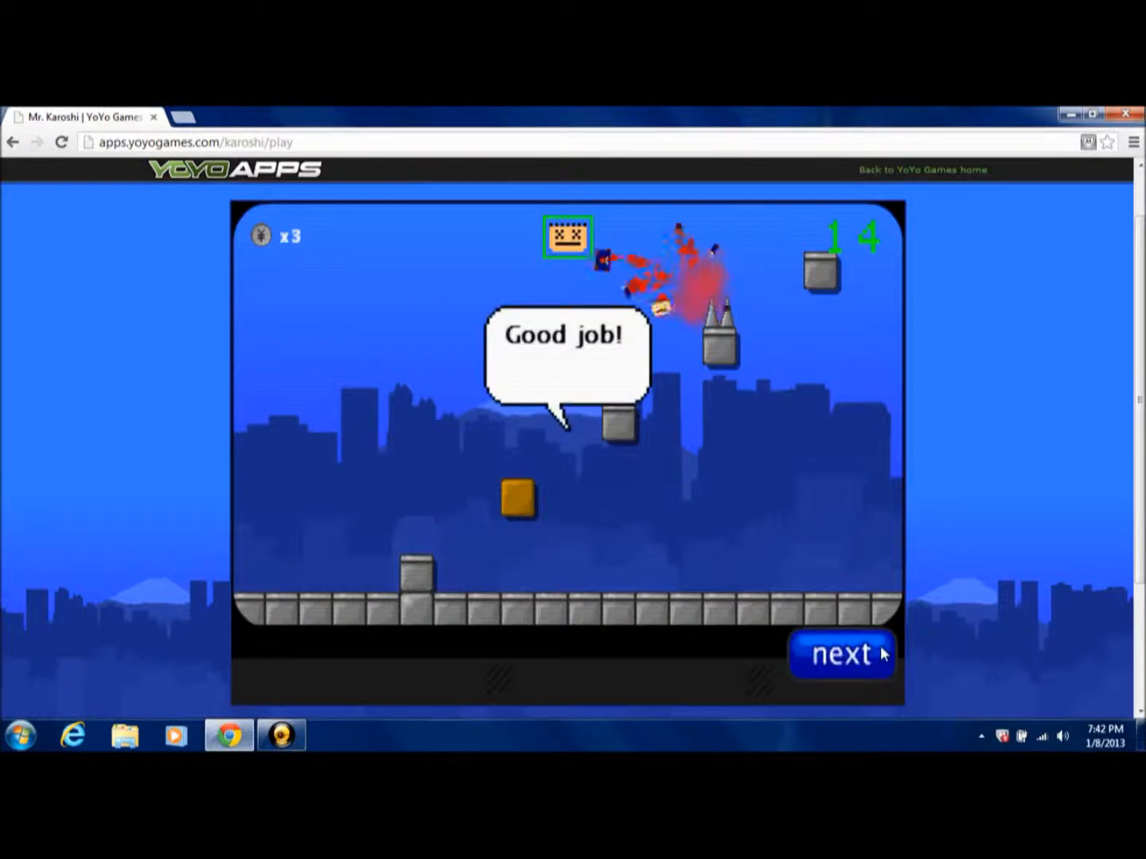
left_click(841, 654)
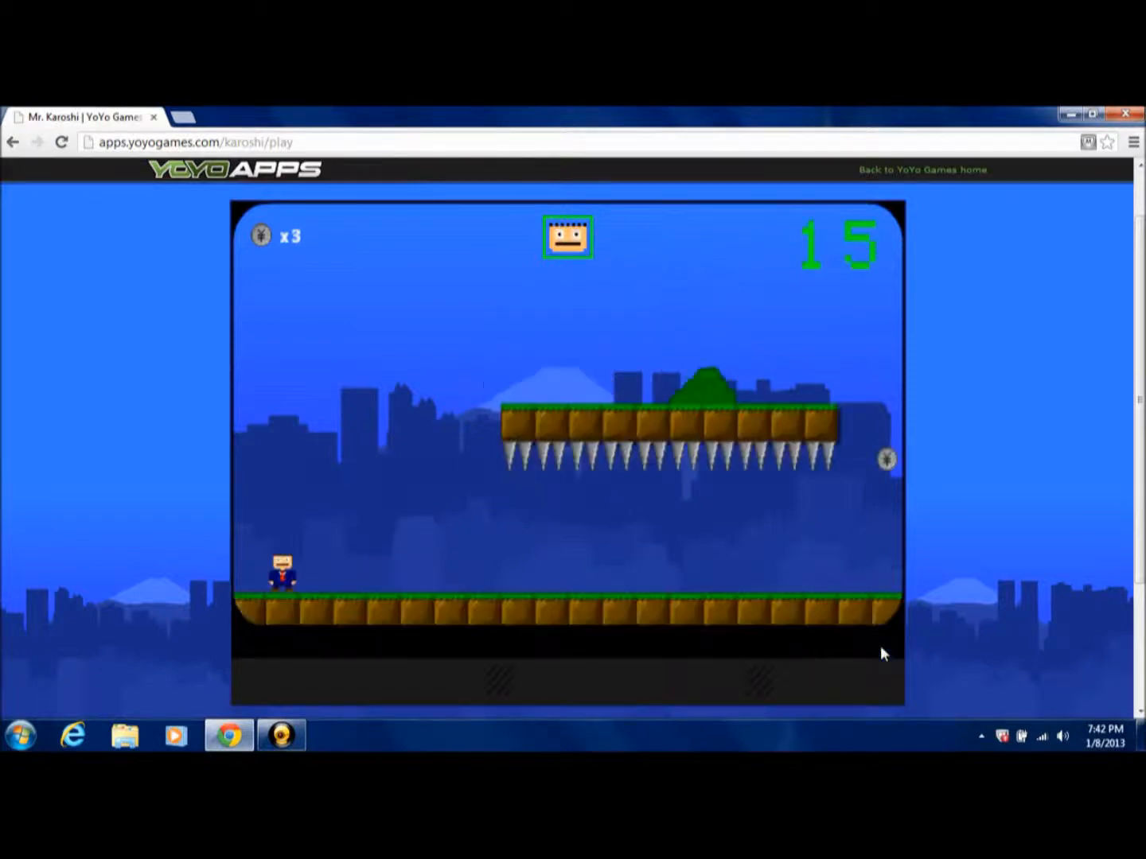